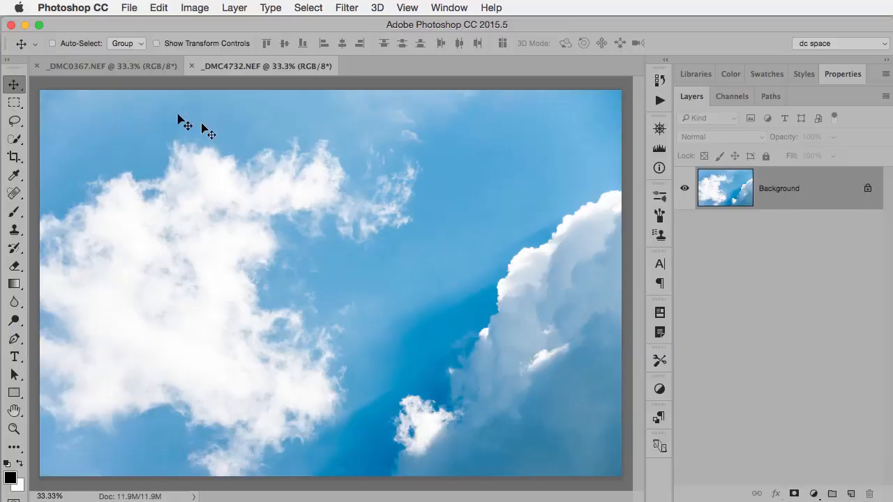
Switch to the _DMC0367.NEF Venice canal photo tab.
{"action": "left_click", "coordinate": [265, 66]}
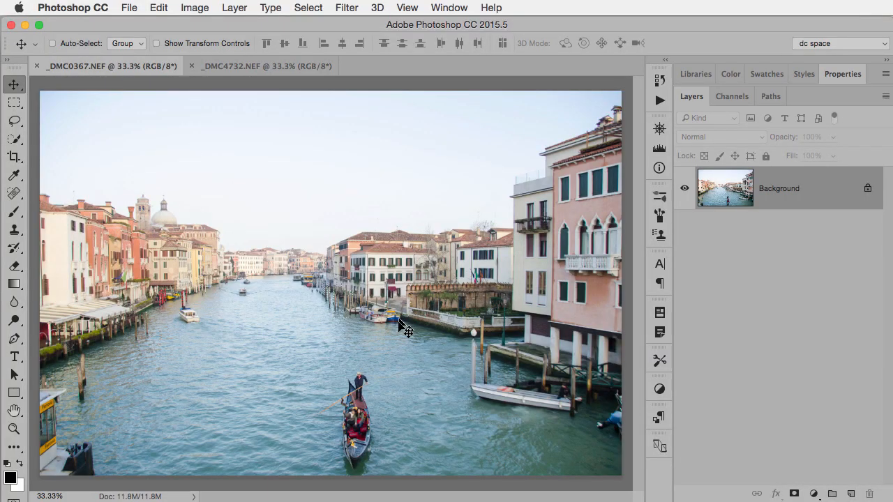
{"action": "mouse_move", "coordinate": [341, 164]}
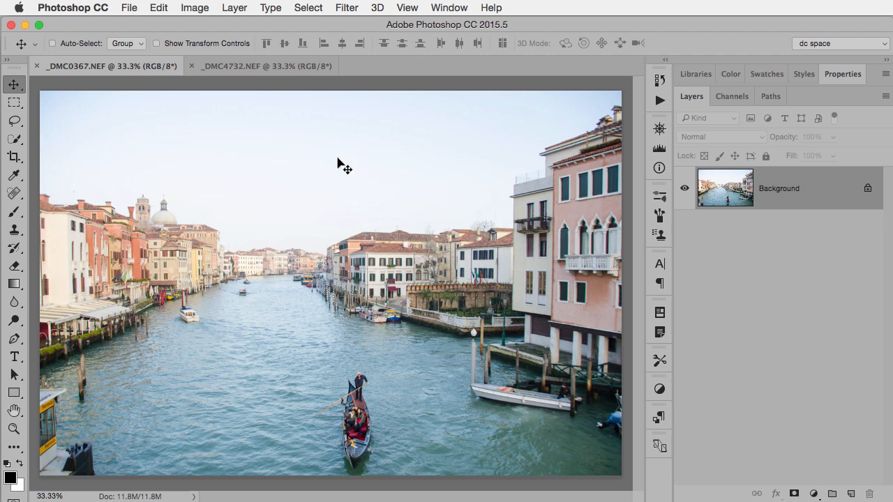
{"action": "mouse_move", "coordinate": [262, 143]}
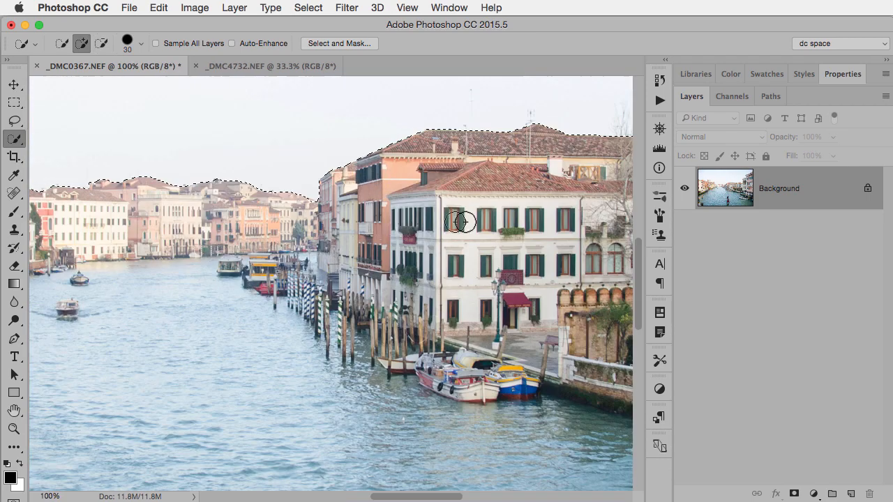
Extend the Quick Selection across the pale sky along the rooftop outline.
{"action": "left_click_drag", "start_coordinate": [460, 222], "coordinate": [293, 203]}
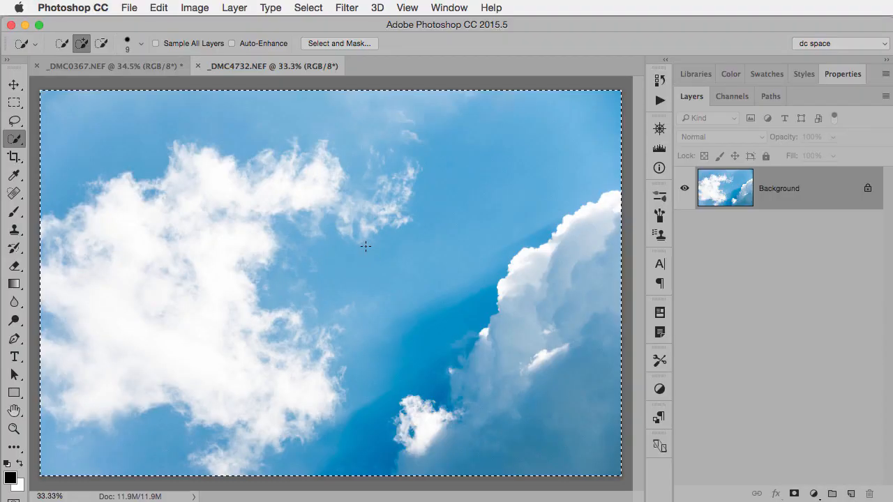
{"action": "mouse_move", "coordinate": [372, 248]}
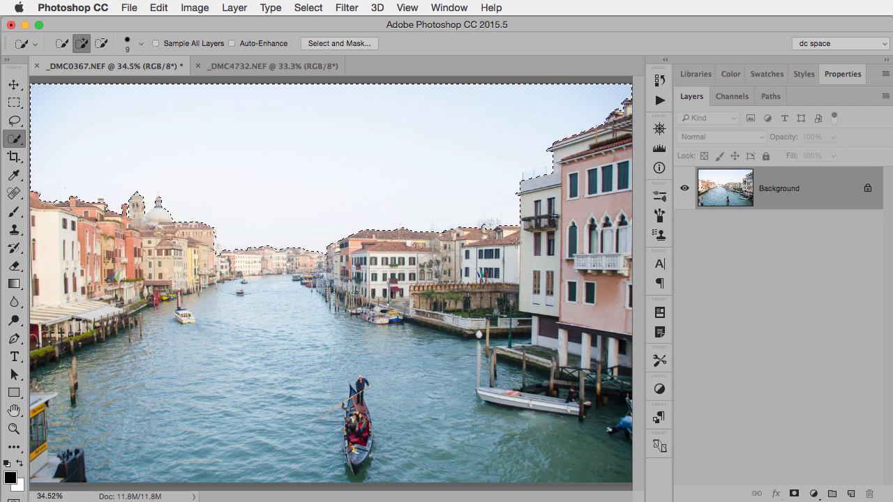
Paste Into the clouds as a masked layer, then select its image thumbnail.
{"action": "left_click", "coordinate": [159, 8]}
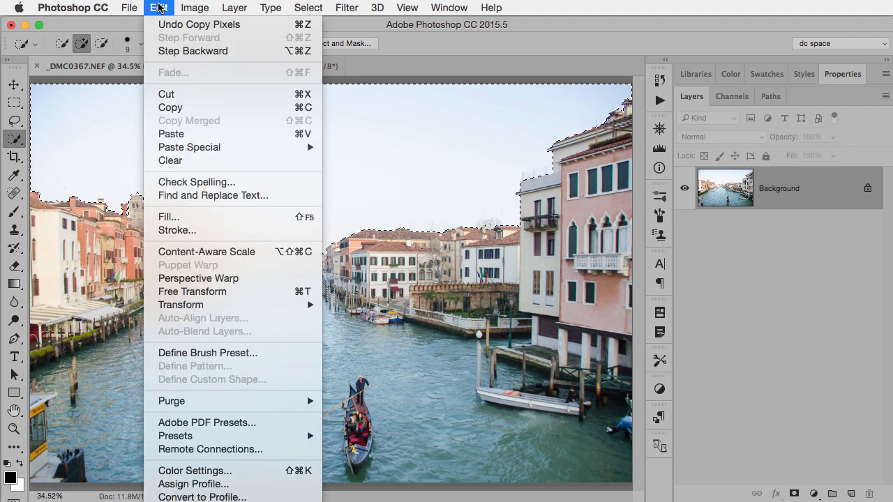
{"action": "mouse_move", "coordinate": [189, 147]}
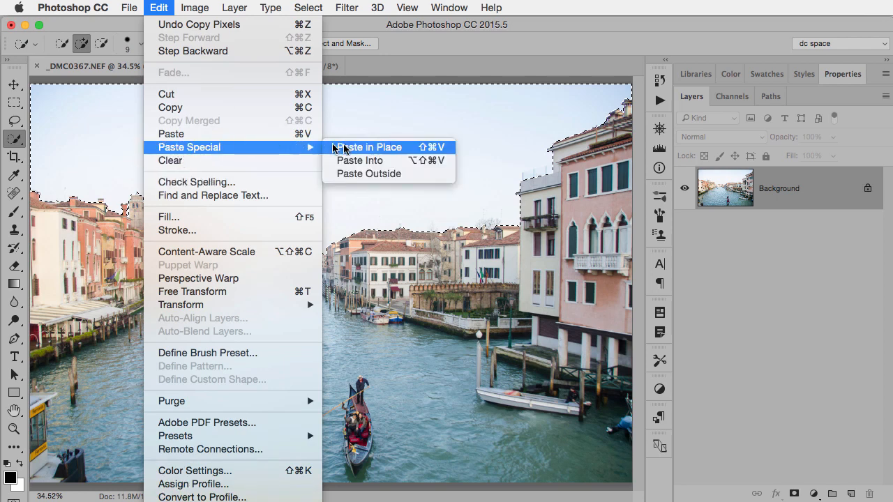
{"action": "left_click", "coordinate": [367, 147]}
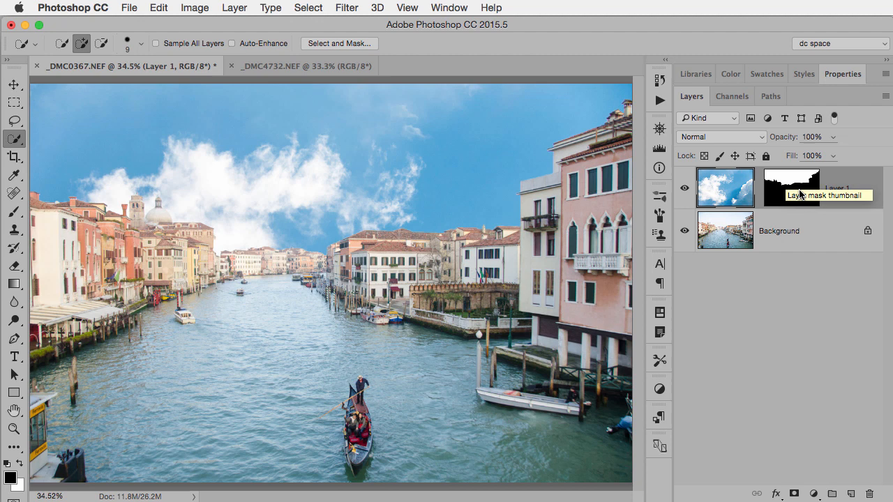
{"action": "mouse_move", "coordinate": [760, 188]}
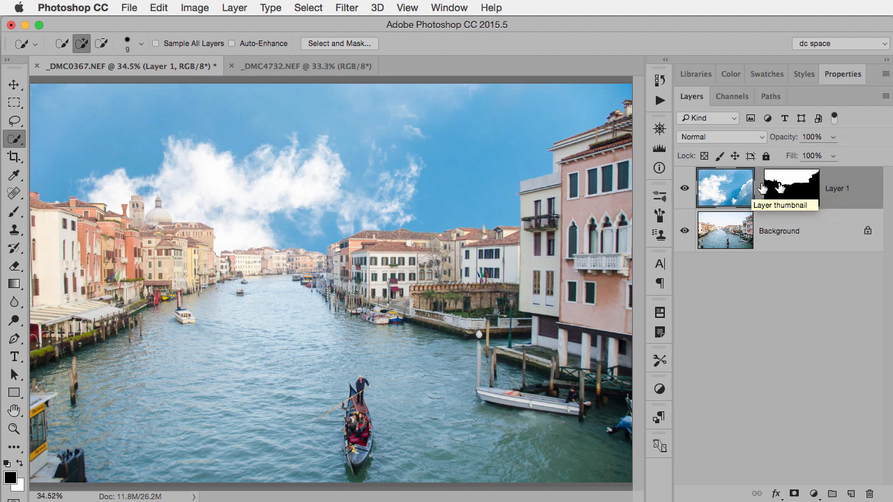
{"action": "left_click", "coordinate": [13, 84]}
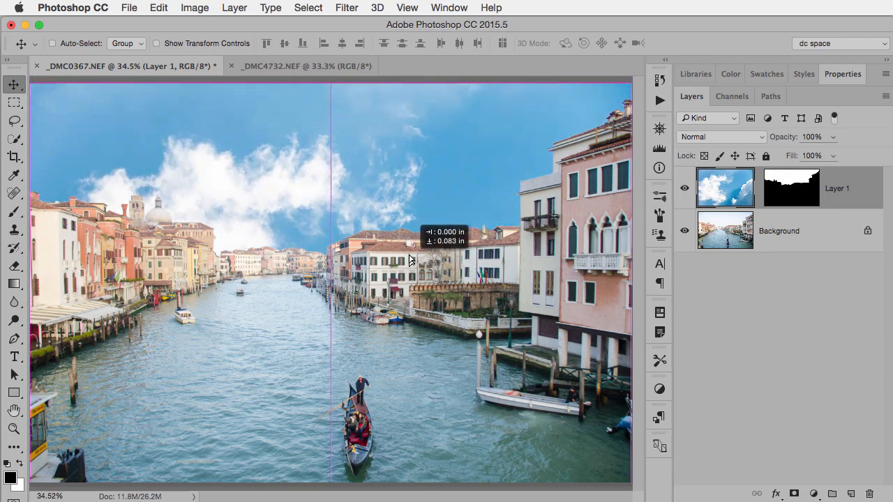
Move the cloud layer up, stretch it lower and larger, and commit the transform.
{"action": "left_click_drag", "start_coordinate": [411, 260], "coordinate": [428, 210]}
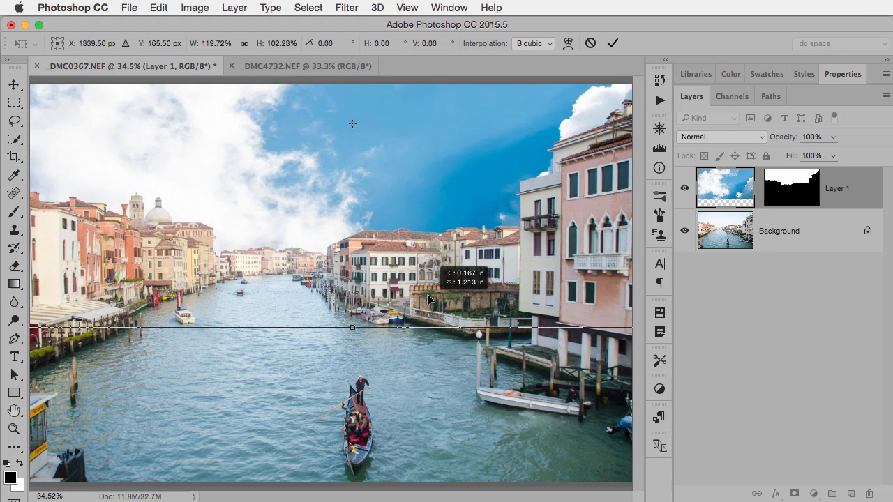
{"action": "left_click_drag", "start_coordinate": [429, 299], "coordinate": [436, 385]}
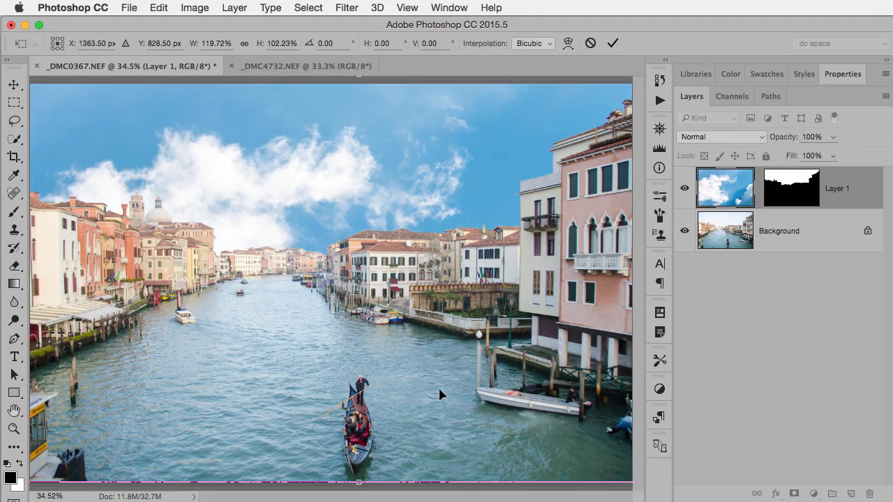
{"action": "left_click", "coordinate": [612, 42]}
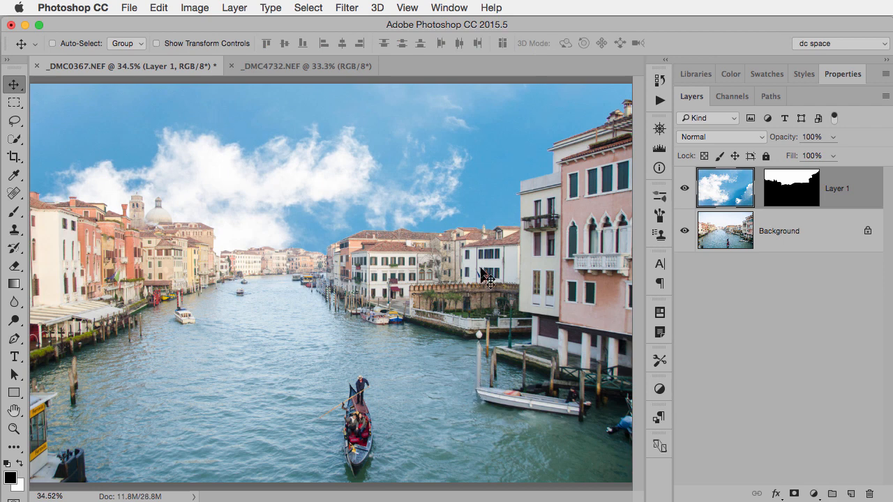
{"action": "mouse_move", "coordinate": [389, 234]}
{"action": "type", "text": "76"}
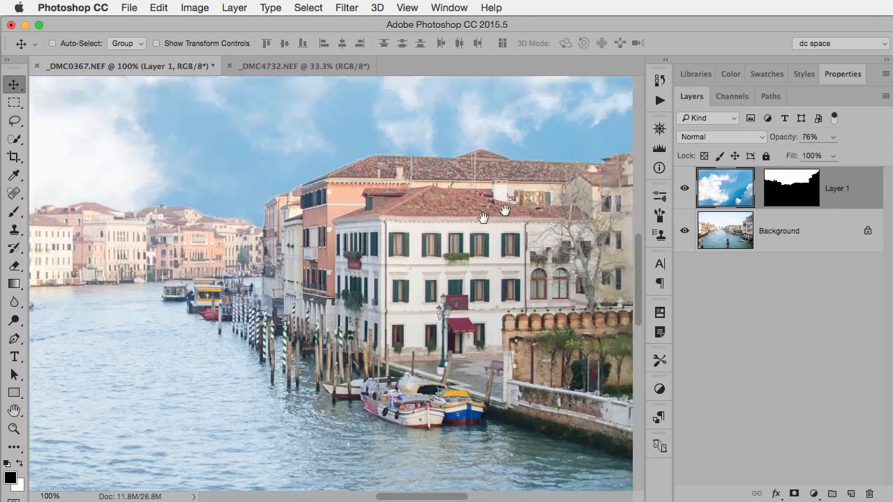
Pan along the building edges to inspect the softened cloud sky.
{"action": "left_click_drag", "start_coordinate": [503, 212], "coordinate": [457, 192]}
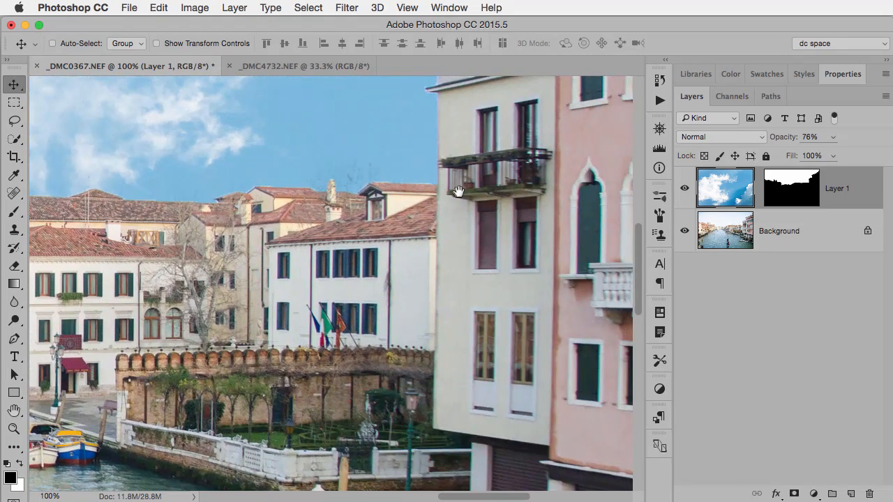